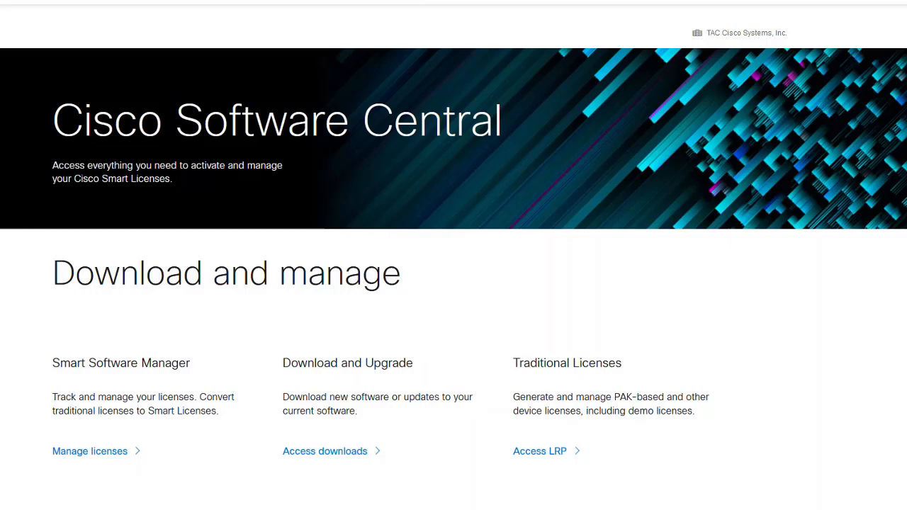
mouse_move(438, 393)
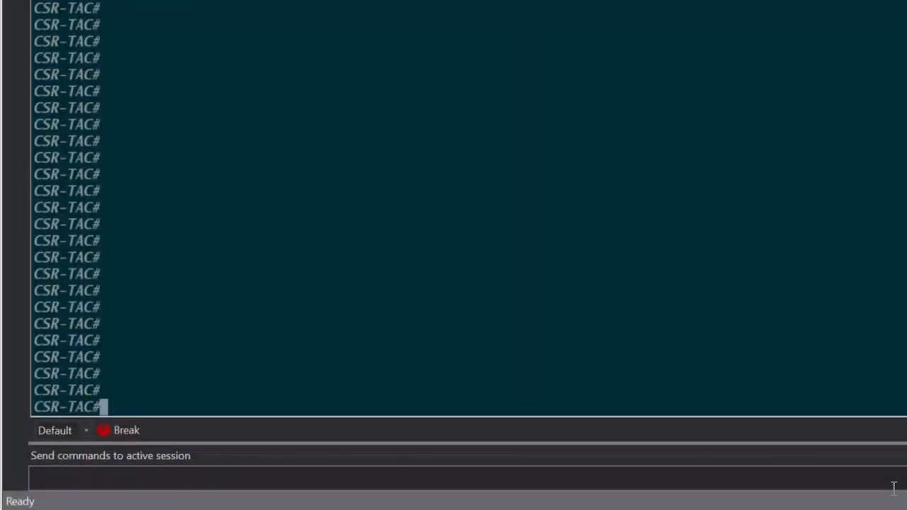
Telnet from CSR-TAC to smartreceiver.cisco.com on port 443 to confirm the connection opens.
text(telnet smartr)
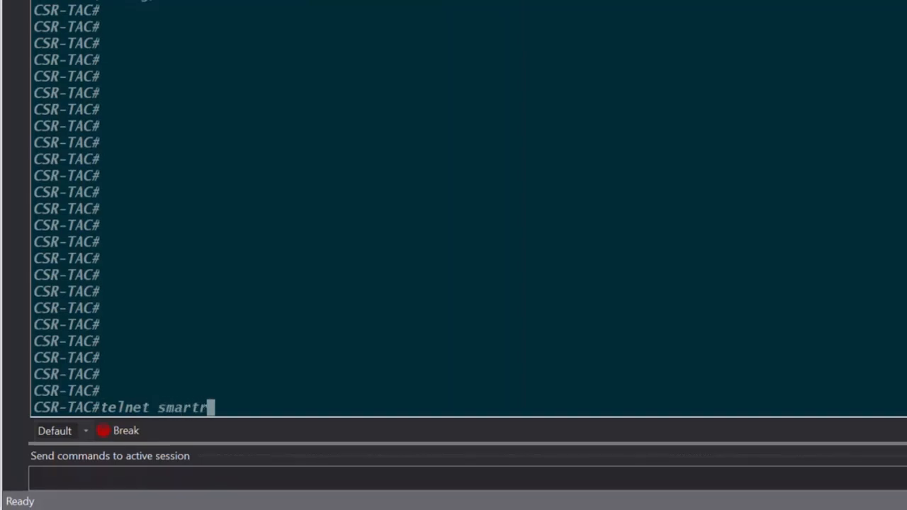
text(eceiver.cisco.)
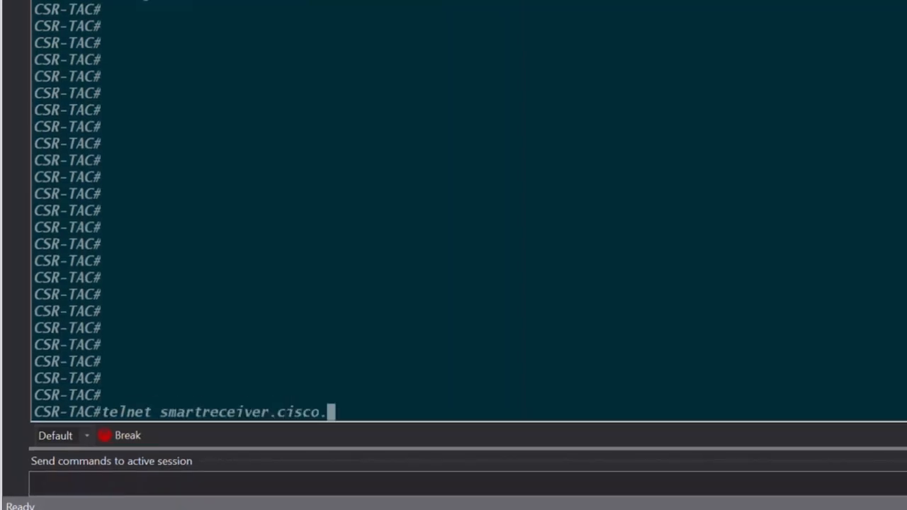
key(Return)
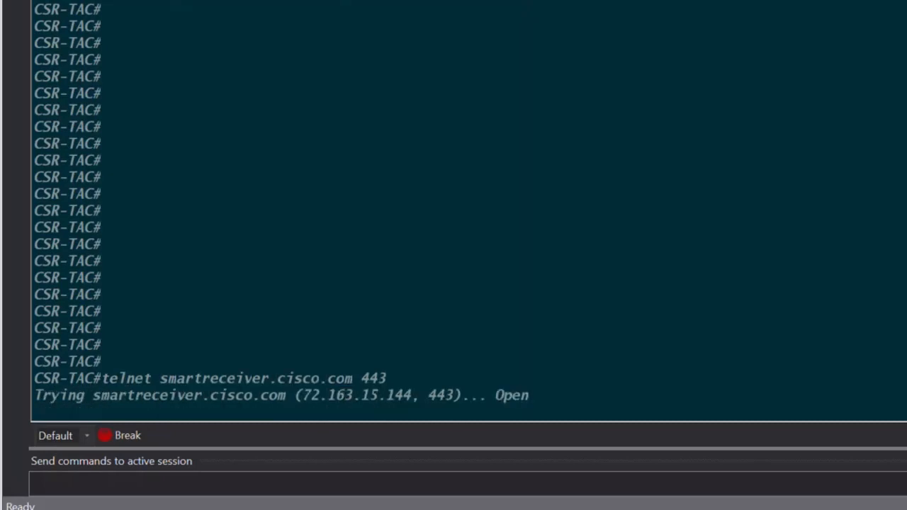
mouse_move(517, 416)
text(license smart url)
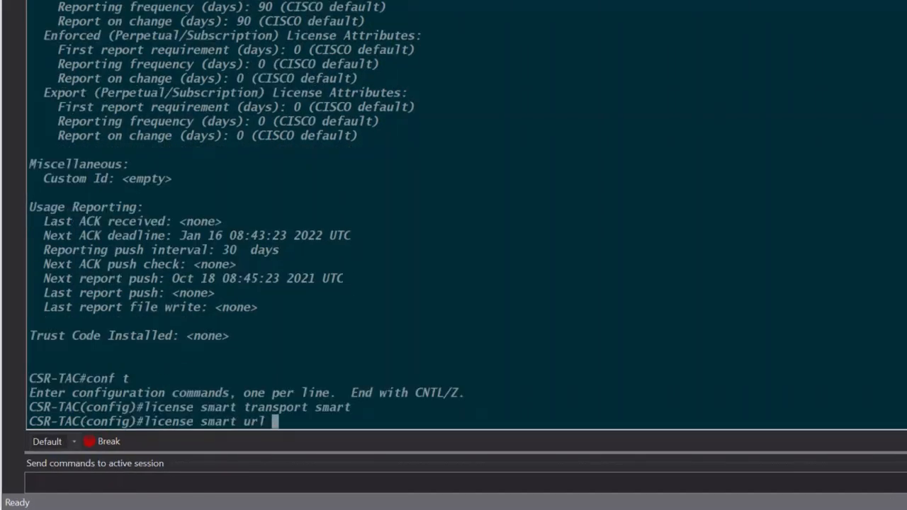
Apply 'license smart url default', exit configuration mode, and save with 'wr mem'.
text(default)
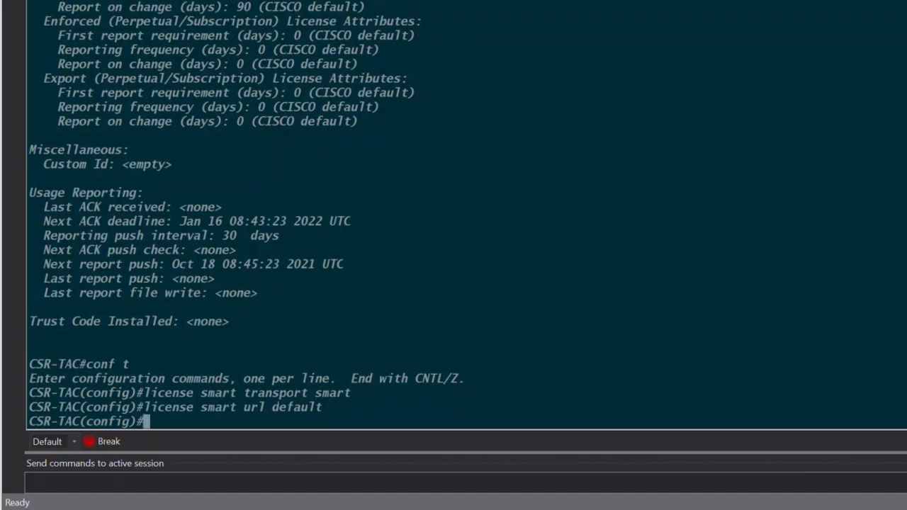
text(exit)
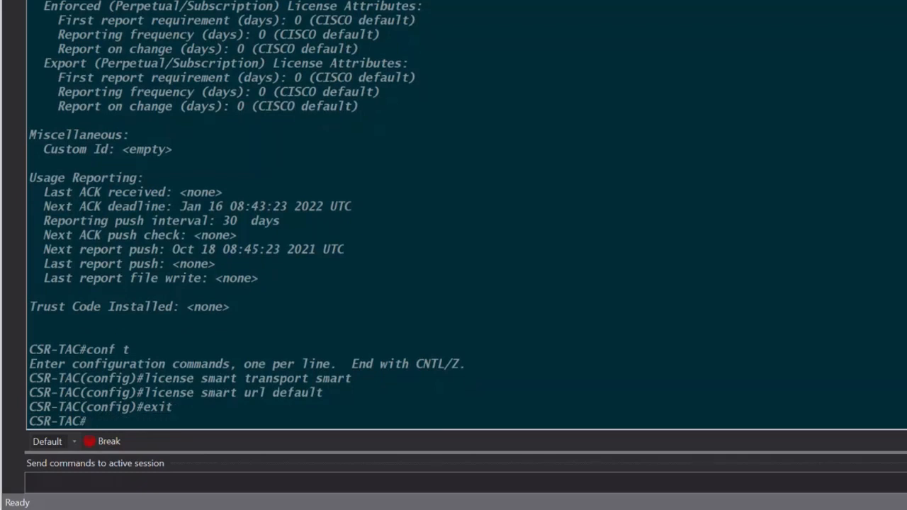
text(wr)
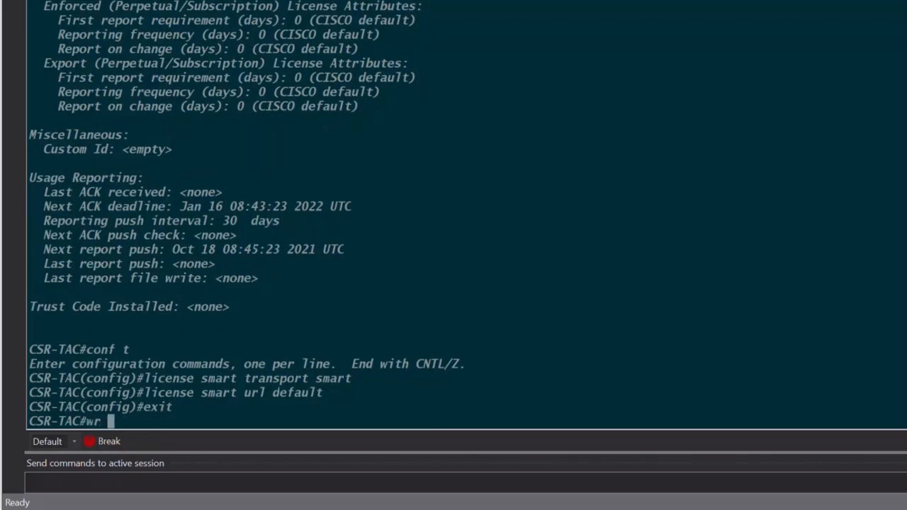
text(mem)
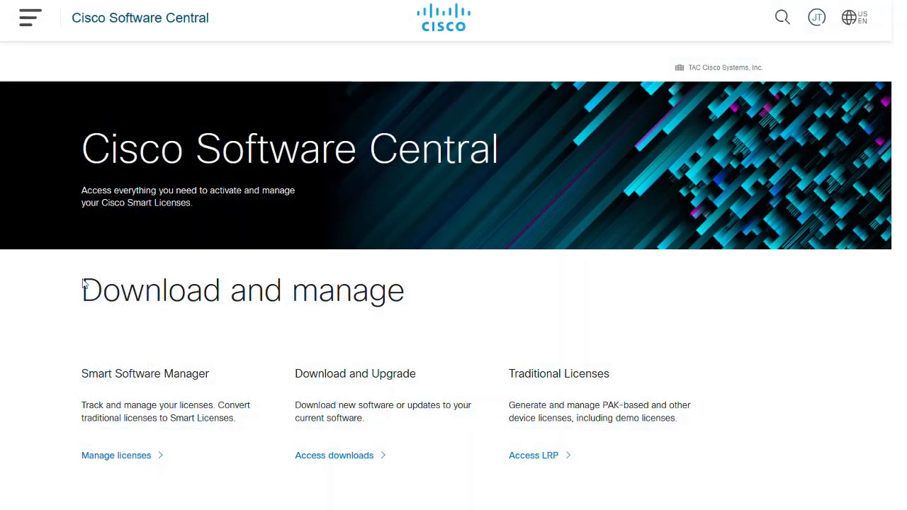
mouse_move(116, 455)
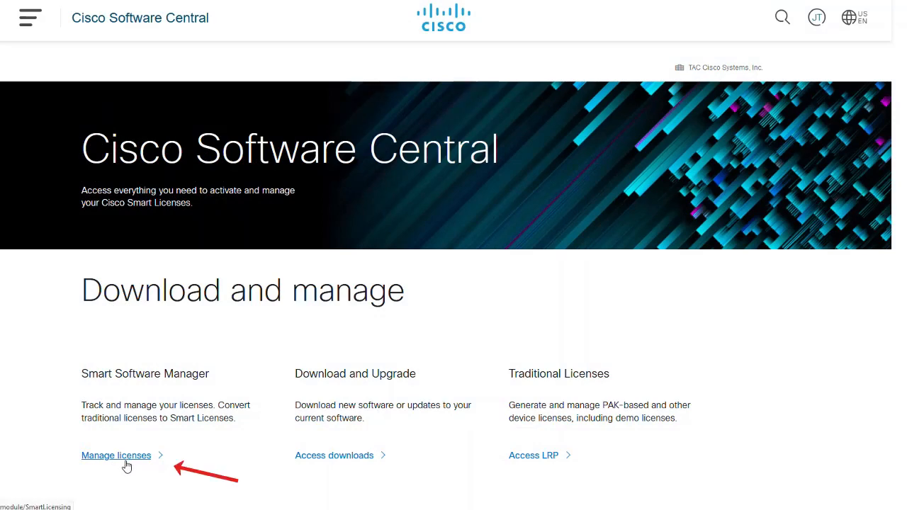
Open Manage licenses, then Inventory, select CORE TAC, and scroll to Product Instance Registration Tokens.
click(115, 455)
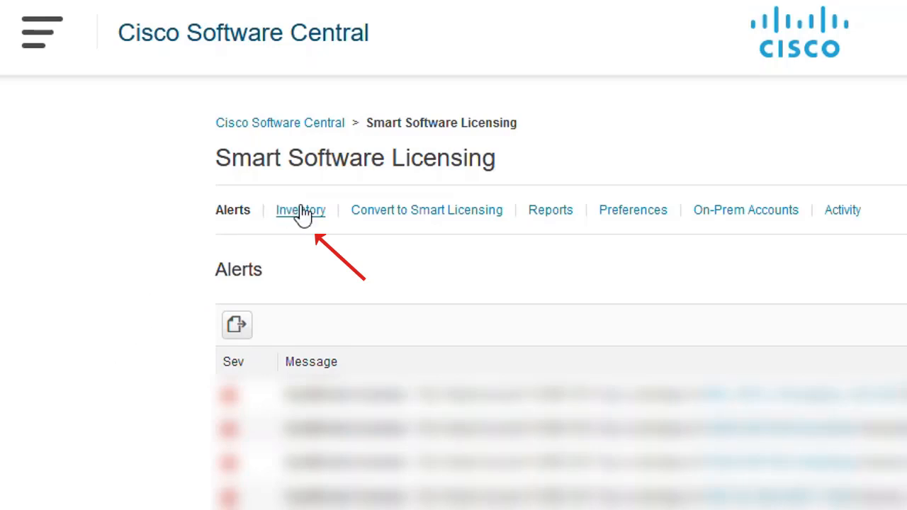
click(299, 209)
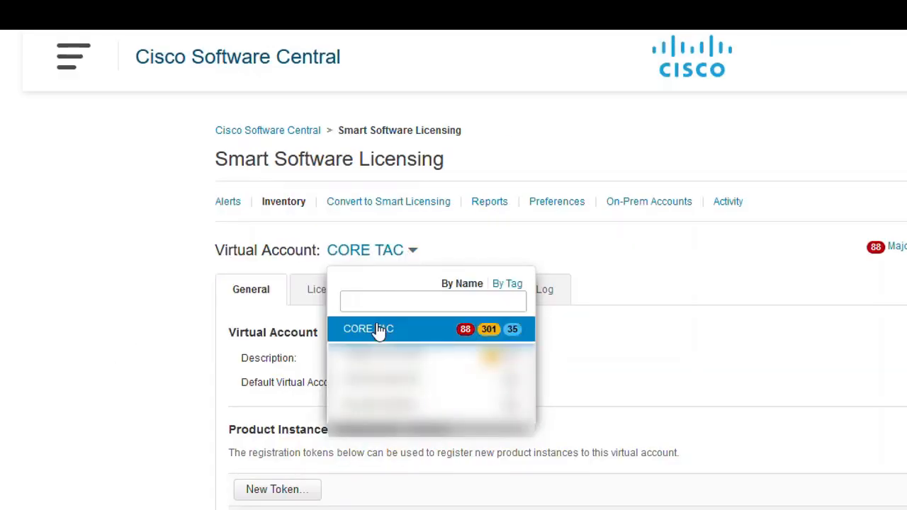
click(368, 329)
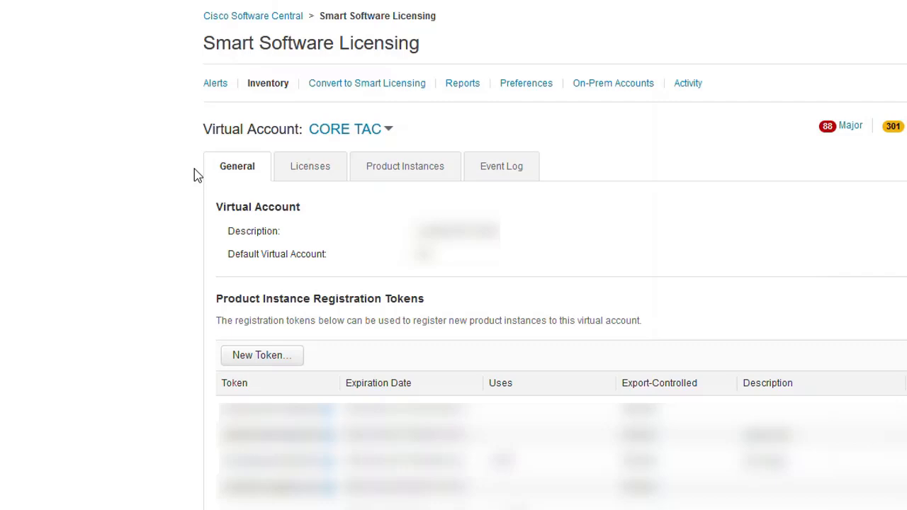
scroll(down, 3)
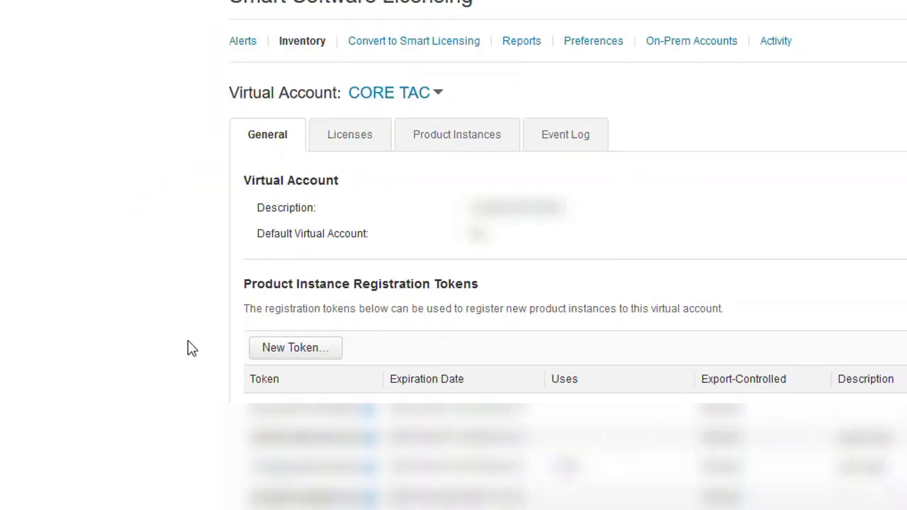
mouse_move(295, 347)
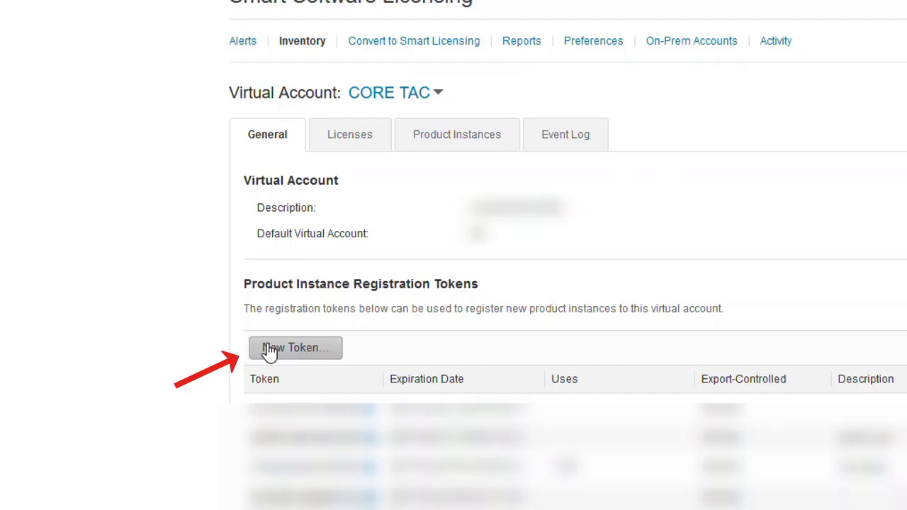
Create a registration token described 'CSR token' with a maximum of 5 uses.
click(295, 347)
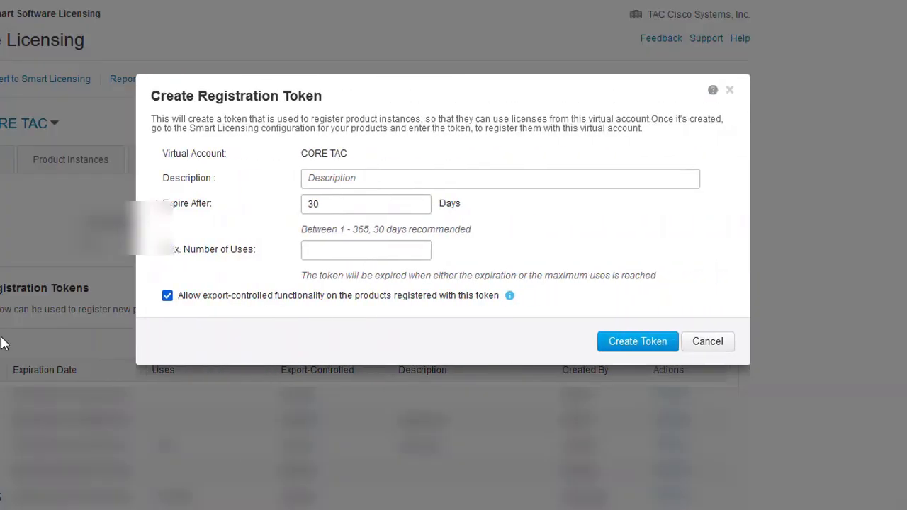
click(499, 178)
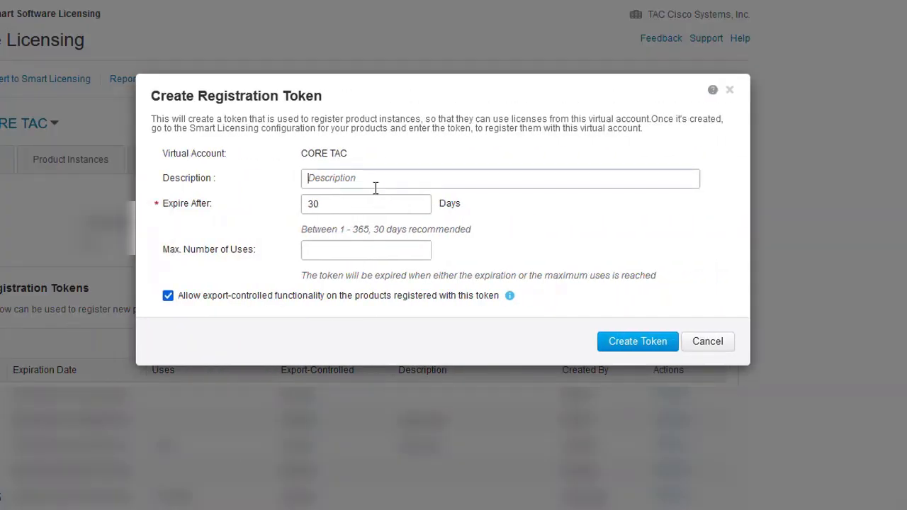
click(500, 178)
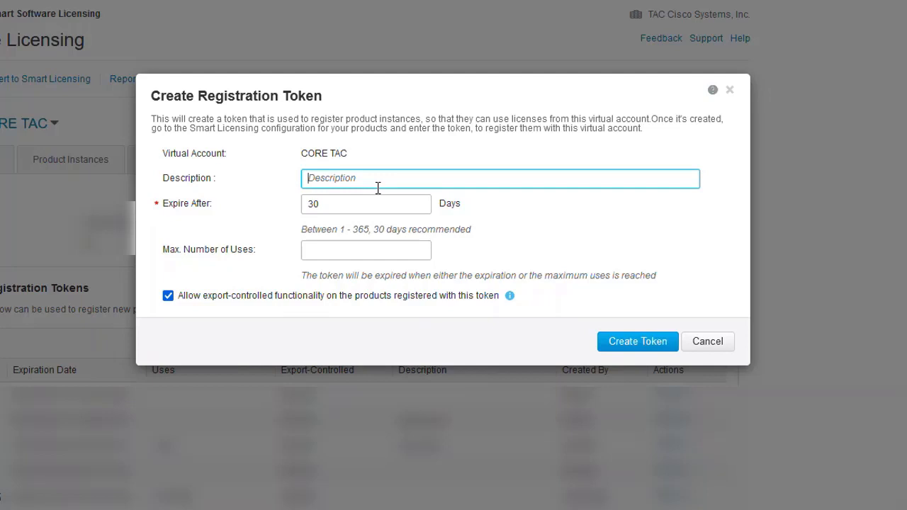
text(CSR token)
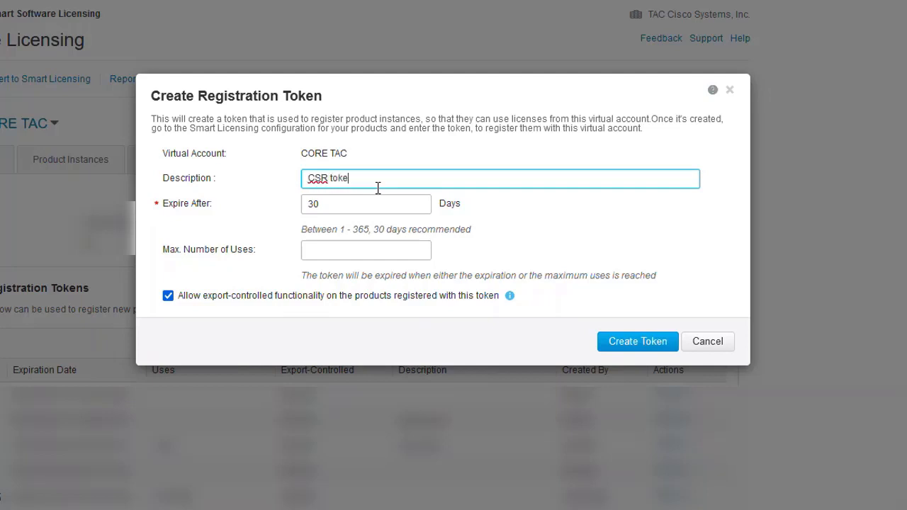
text(n)
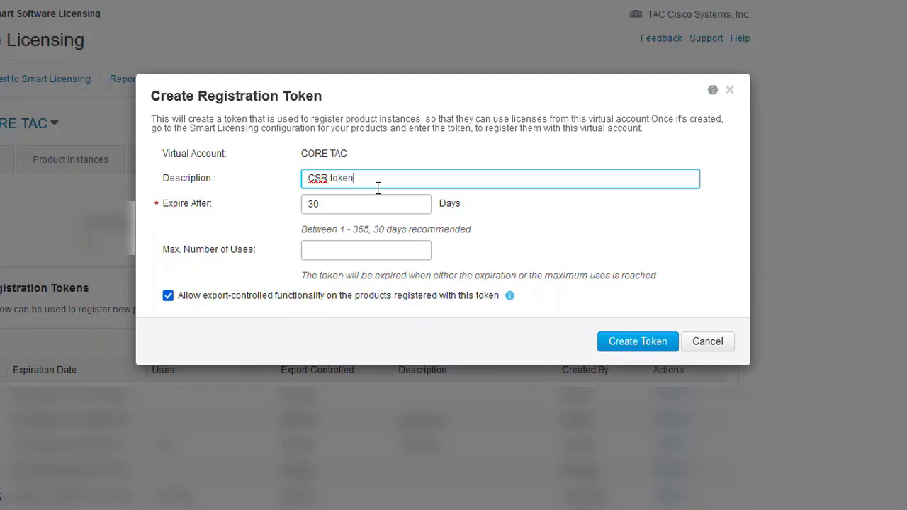
click(366, 250)
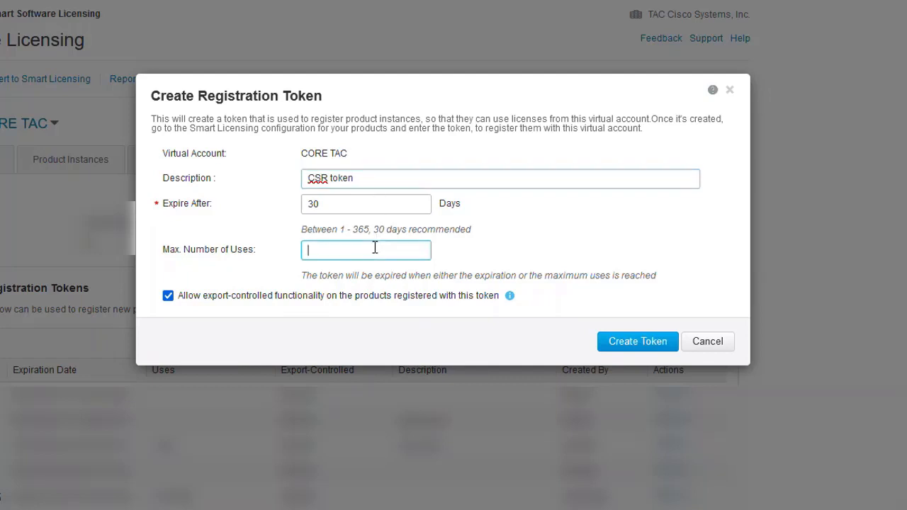
text(5)
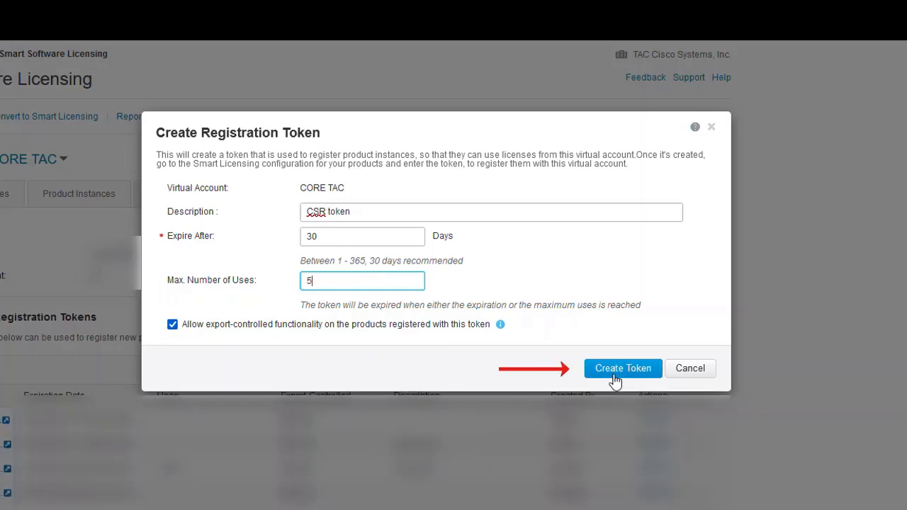
click(622, 368)
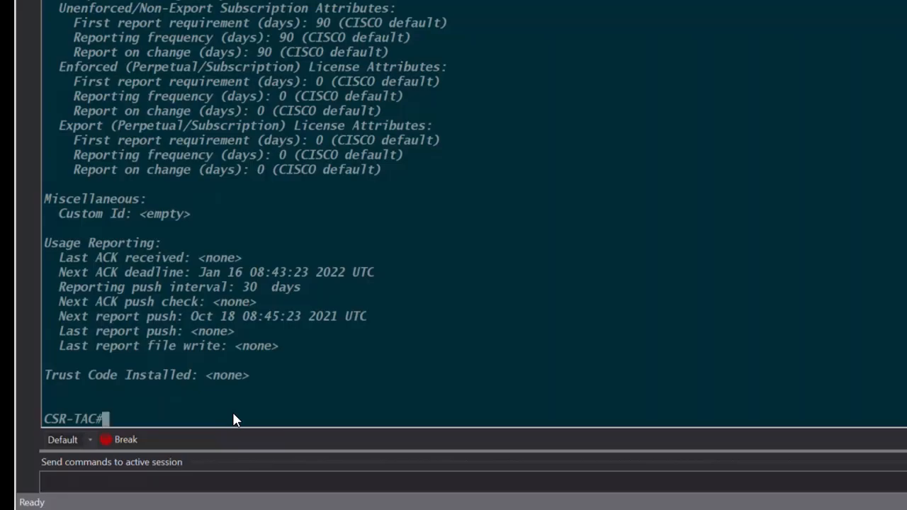
Install the trust code with 'license smart trust idtoken <token> all force' on CSR-TAC.
text(license smar)
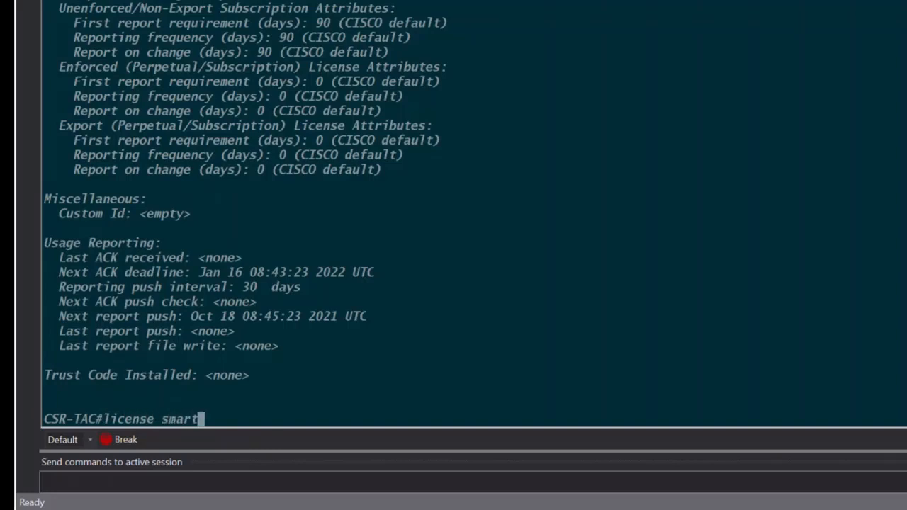
text(trust)
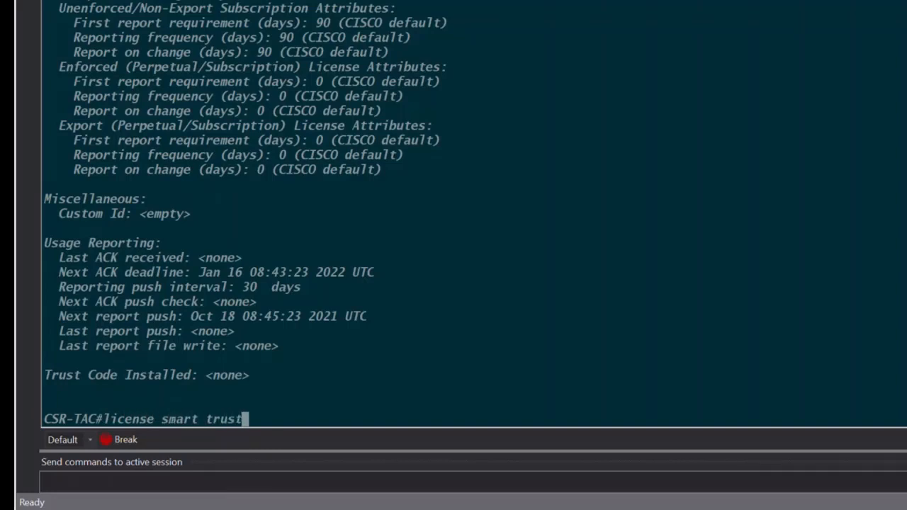
text(idtoken)
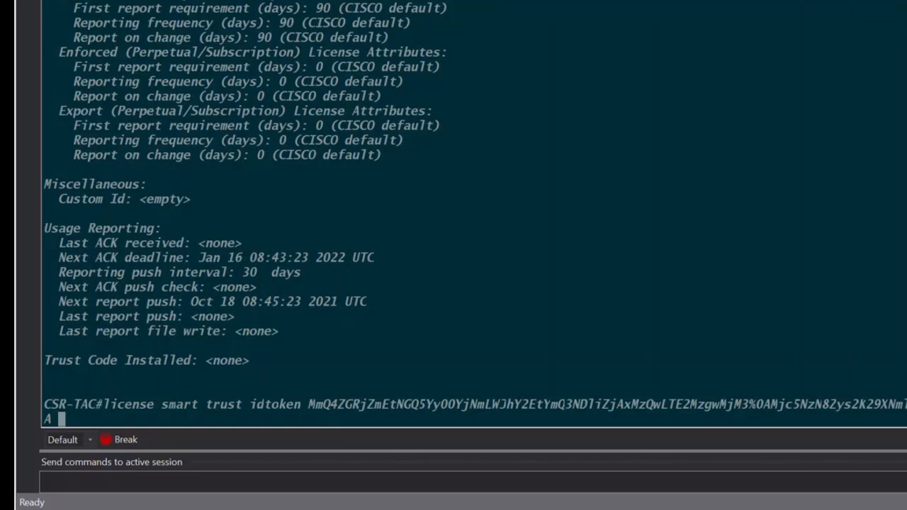
text(ll for)
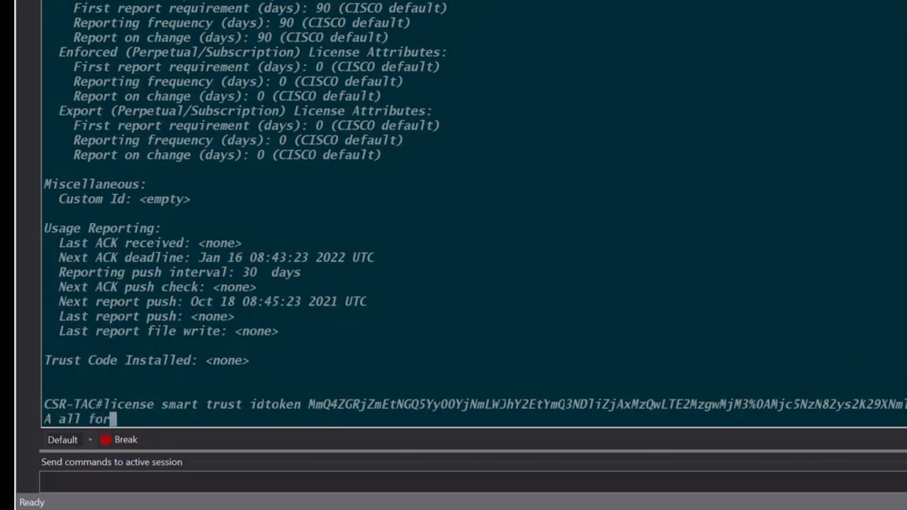
key(Return)
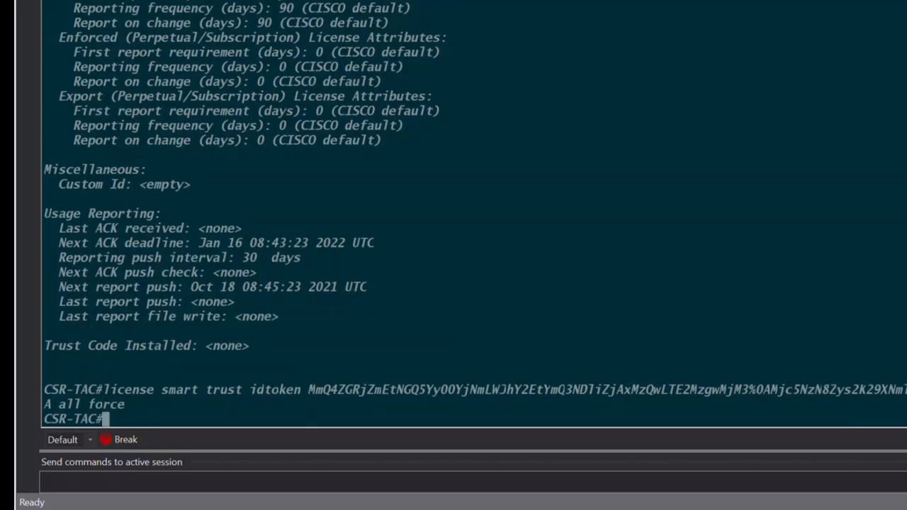
text(show lic)
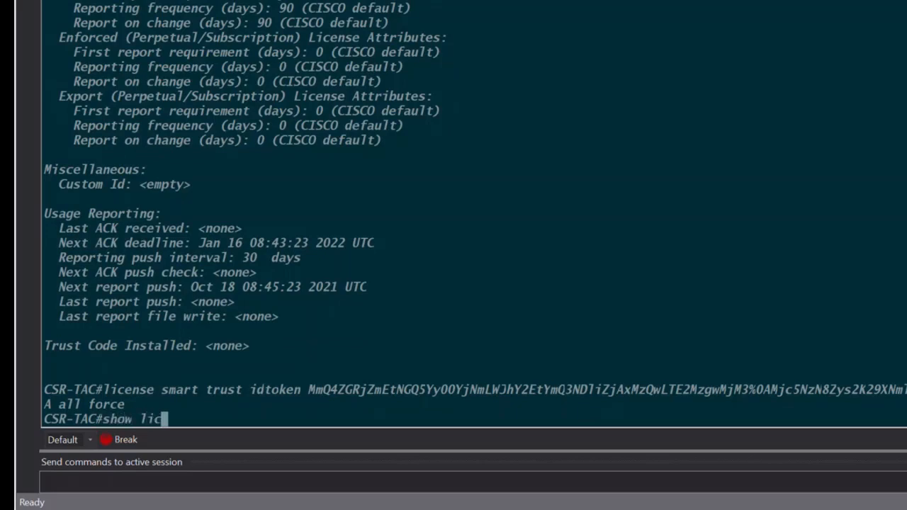
Run 'show license status' and page down to the Trust Code Installed line.
text(ense sta)
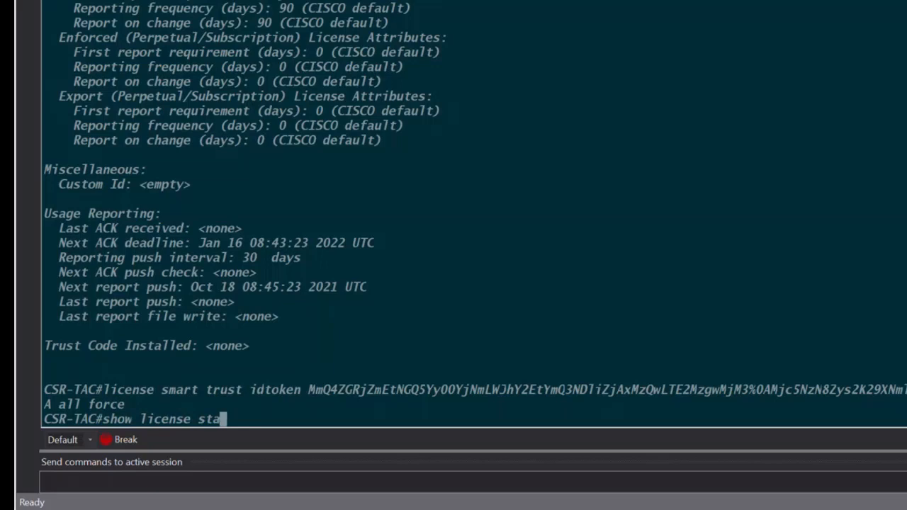
key(Return)
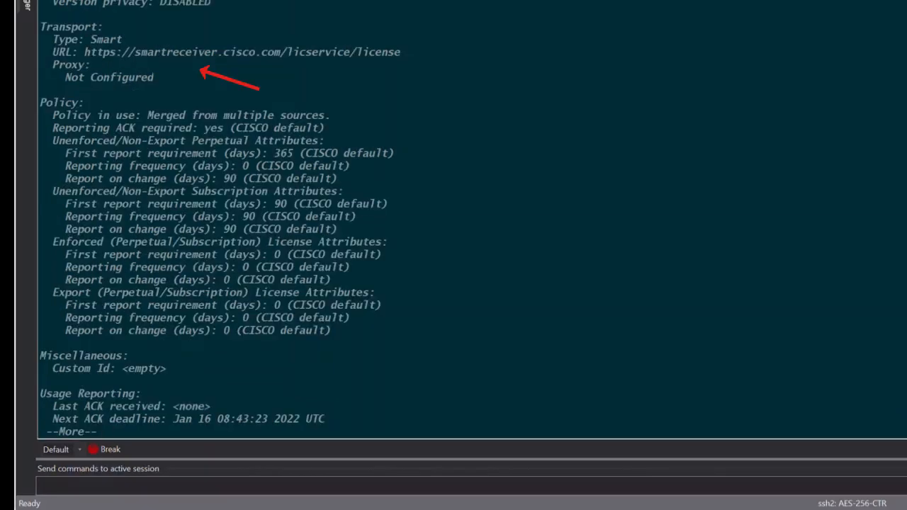
mouse_move(520, 247)
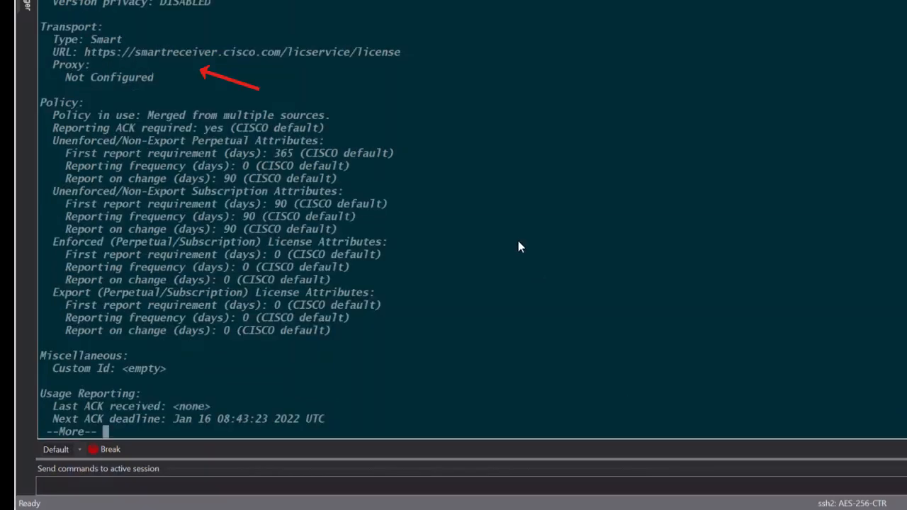
mouse_move(131, 50)
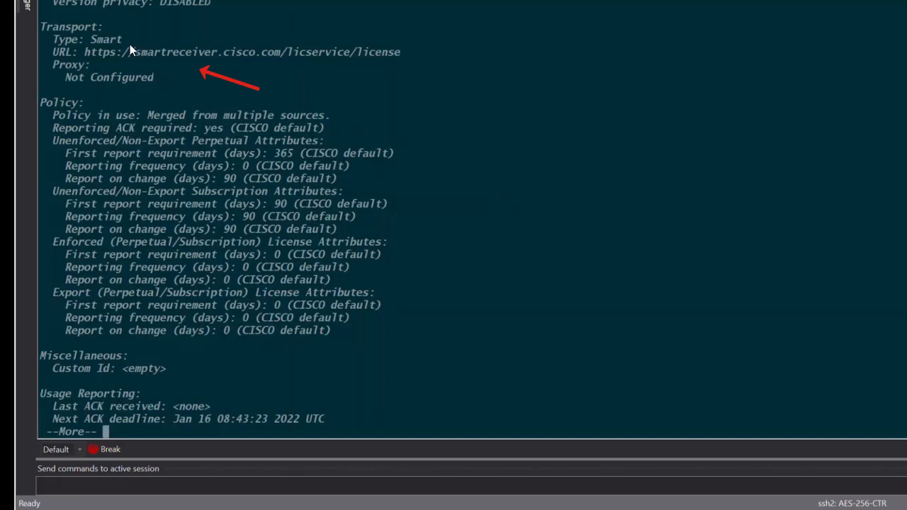
key(space)
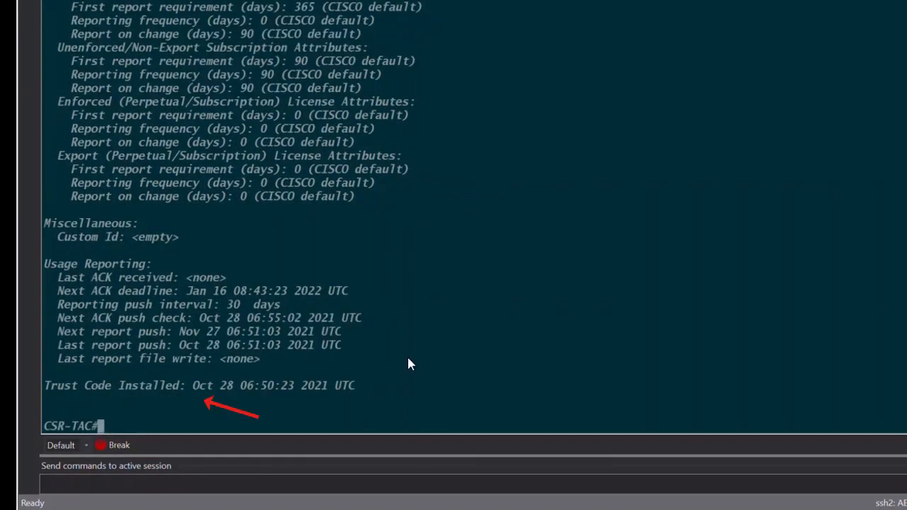
mouse_move(230, 414)
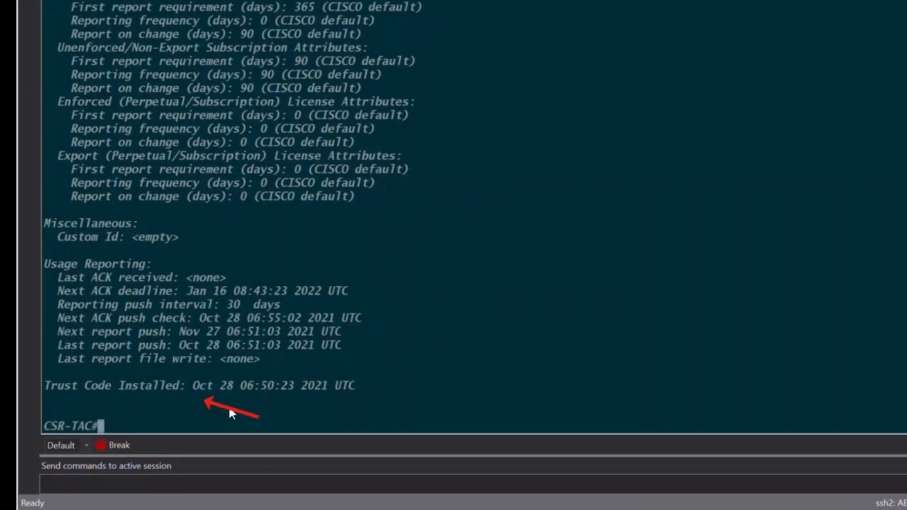
mouse_move(138, 403)
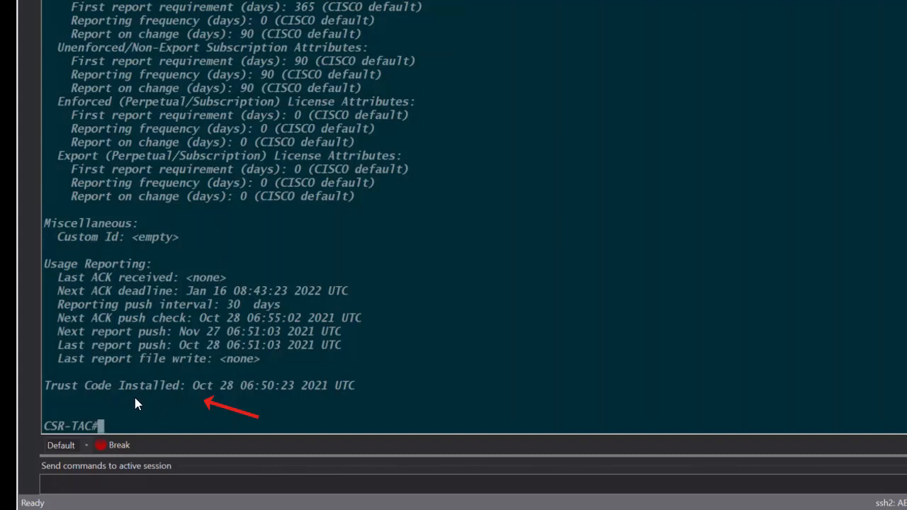
mouse_move(324, 413)
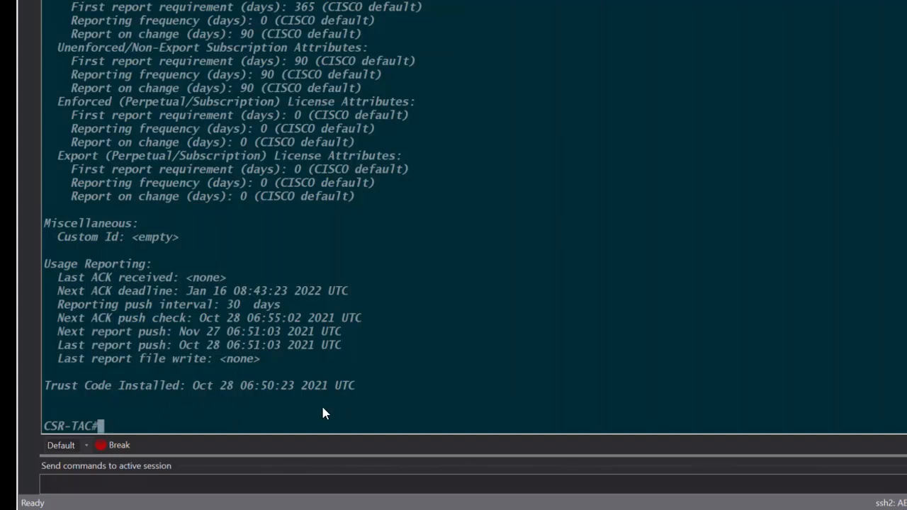